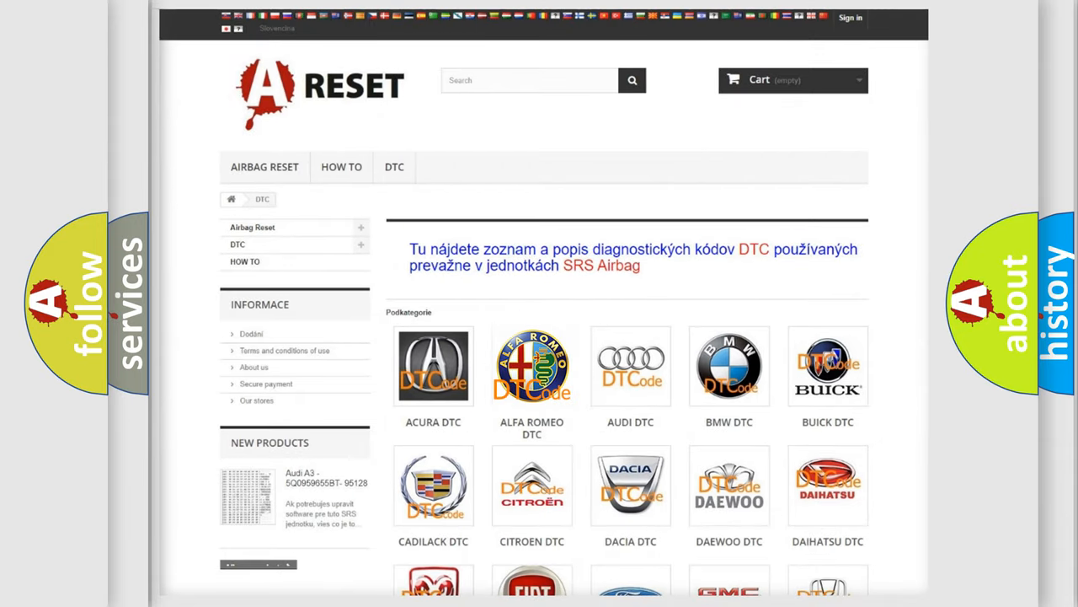
Open the ALFA ROMEO DTC tile to show its airbag diagnostic code list
{"action": "left_click", "coordinate": [533, 366]}
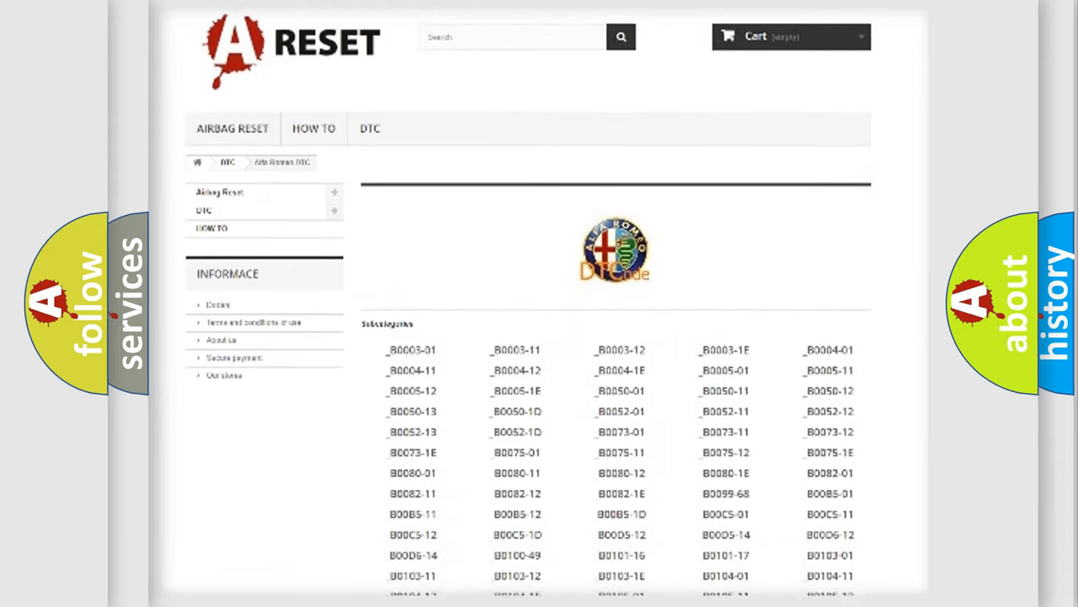
{"action": "scroll", "scroll_direction": "down", "scroll_amount": 3}
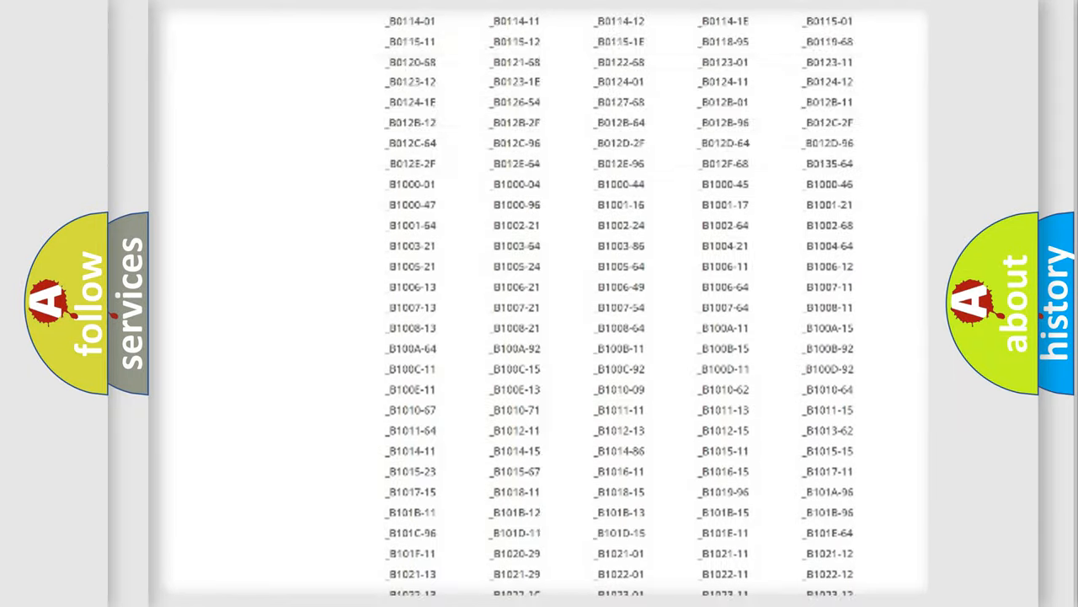
{"action": "scroll", "scroll_direction": "up", "scroll_amount": 3}
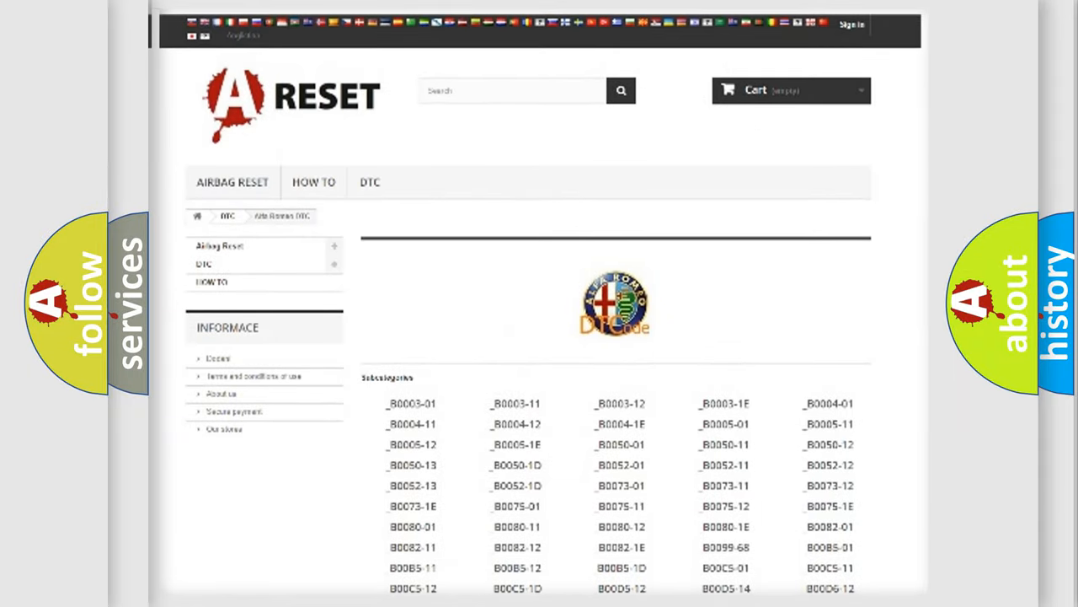